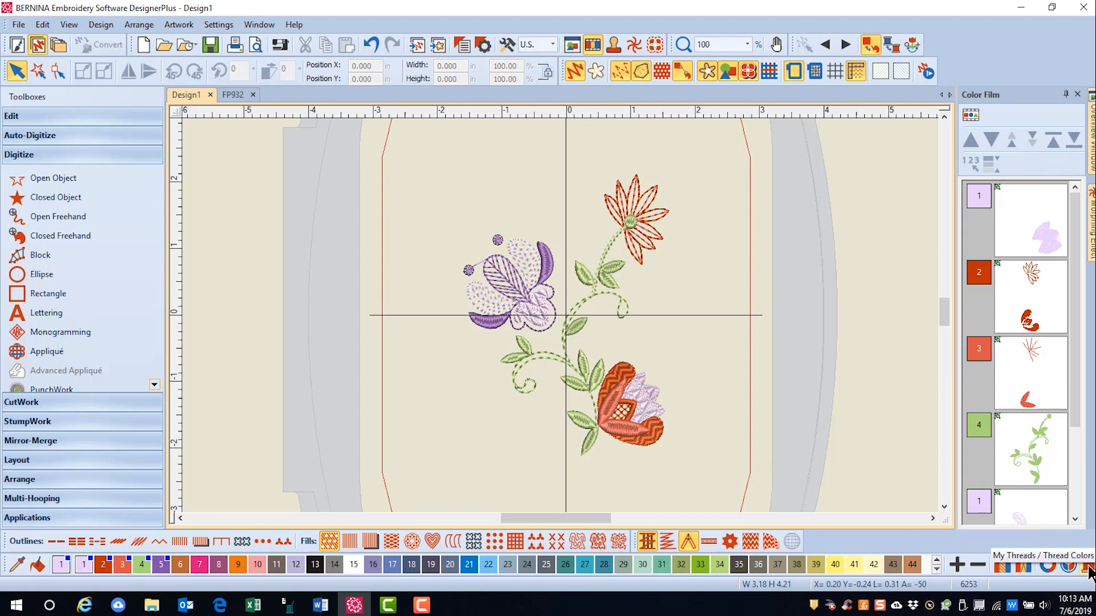
Show the My Threads colour list beside the floral design
click(1041, 556)
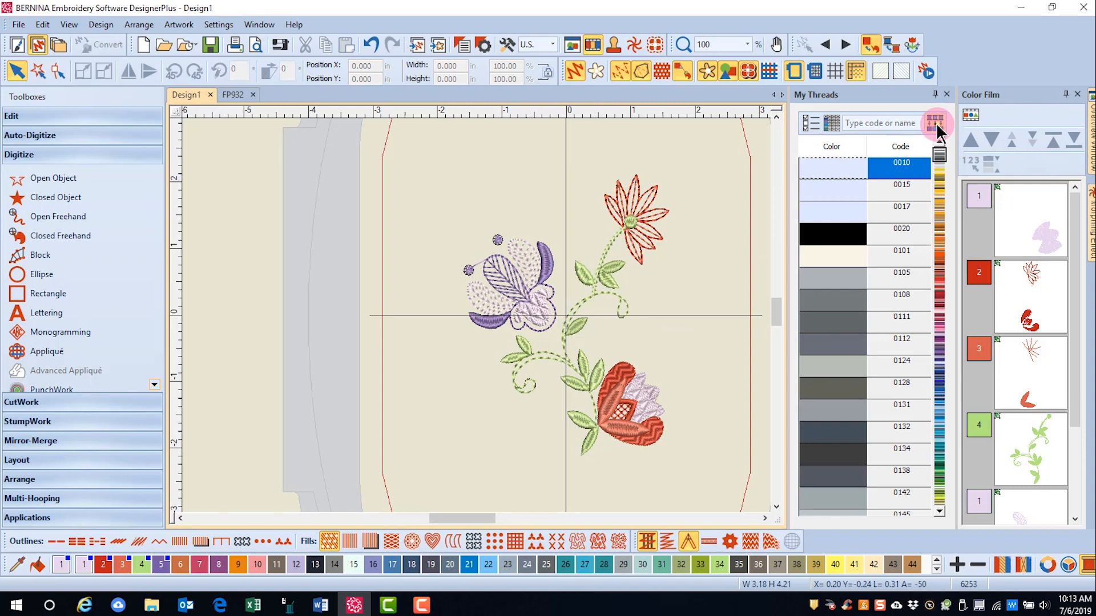
mouse_move(660, 467)
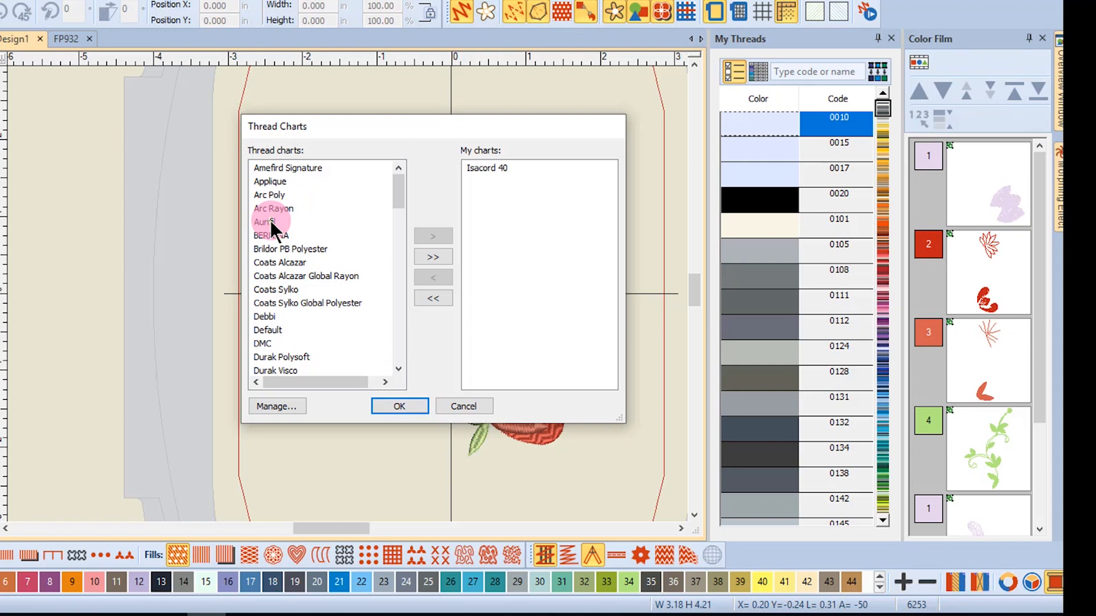
Add Aurifil to My charts, remove Isacord 40, and confirm the selection
click(265, 221)
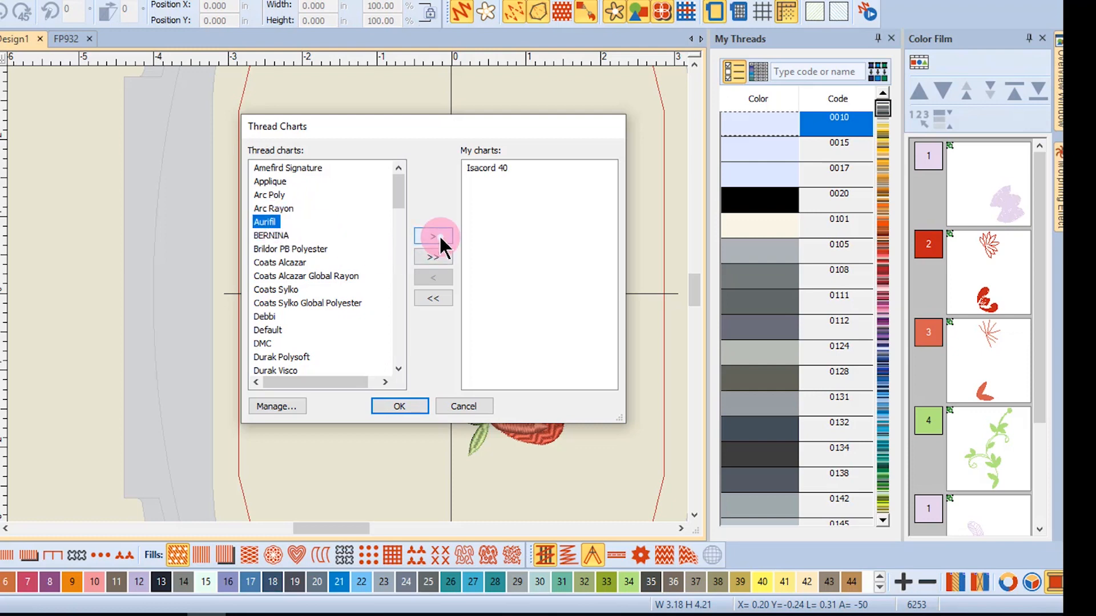
click(433, 236)
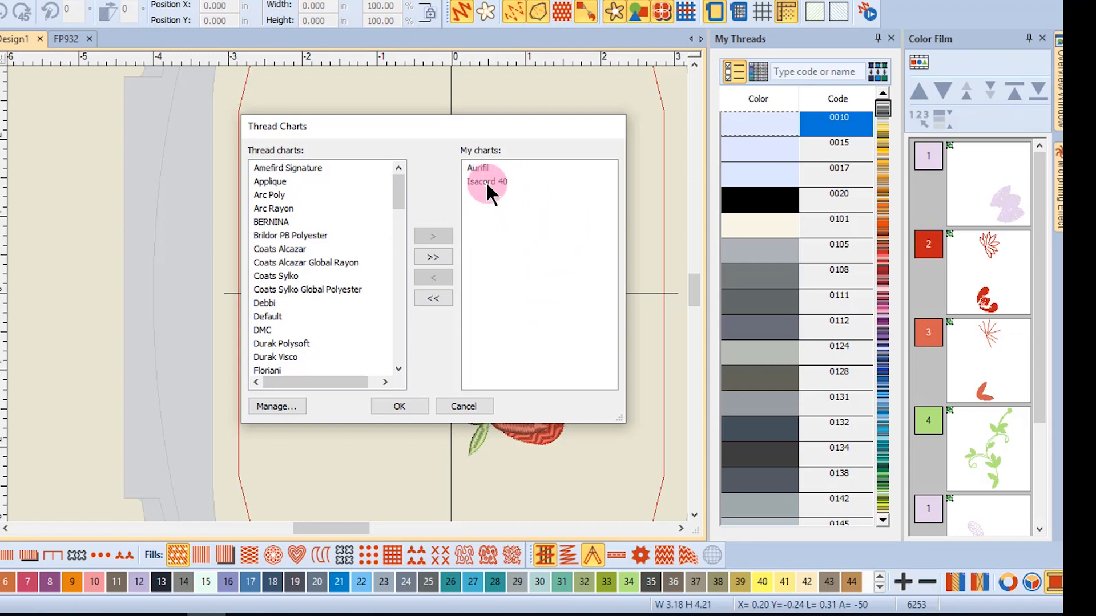
click(486, 182)
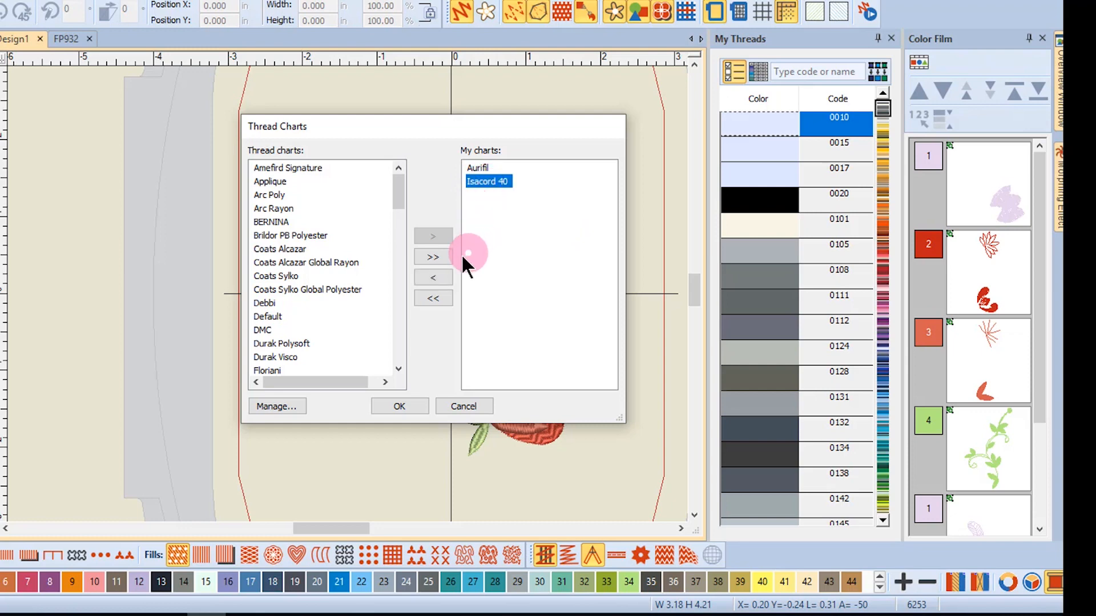
click(432, 277)
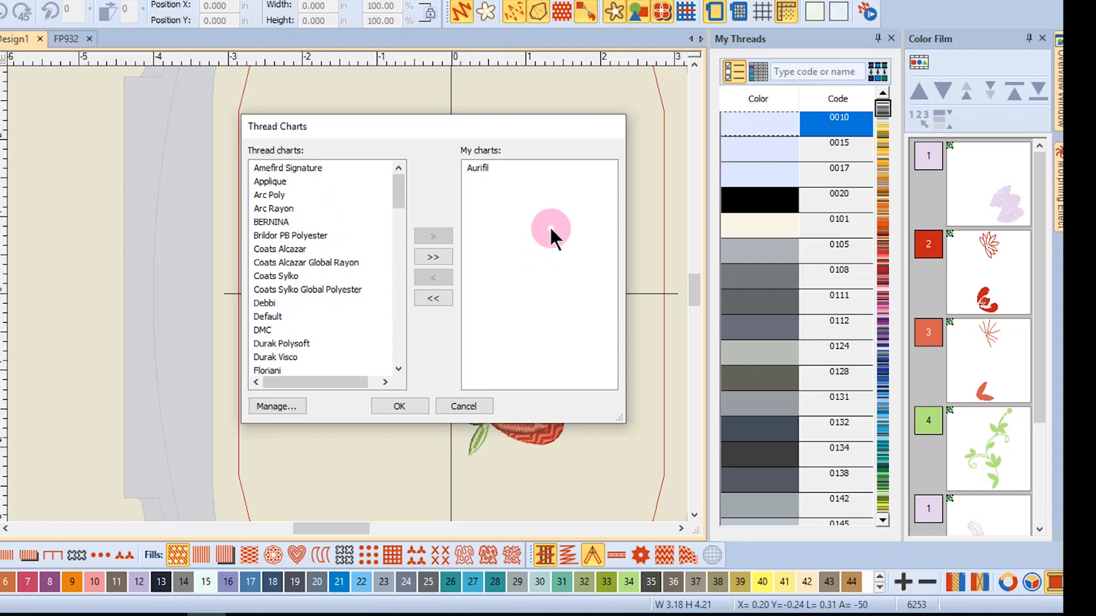
click(400, 406)
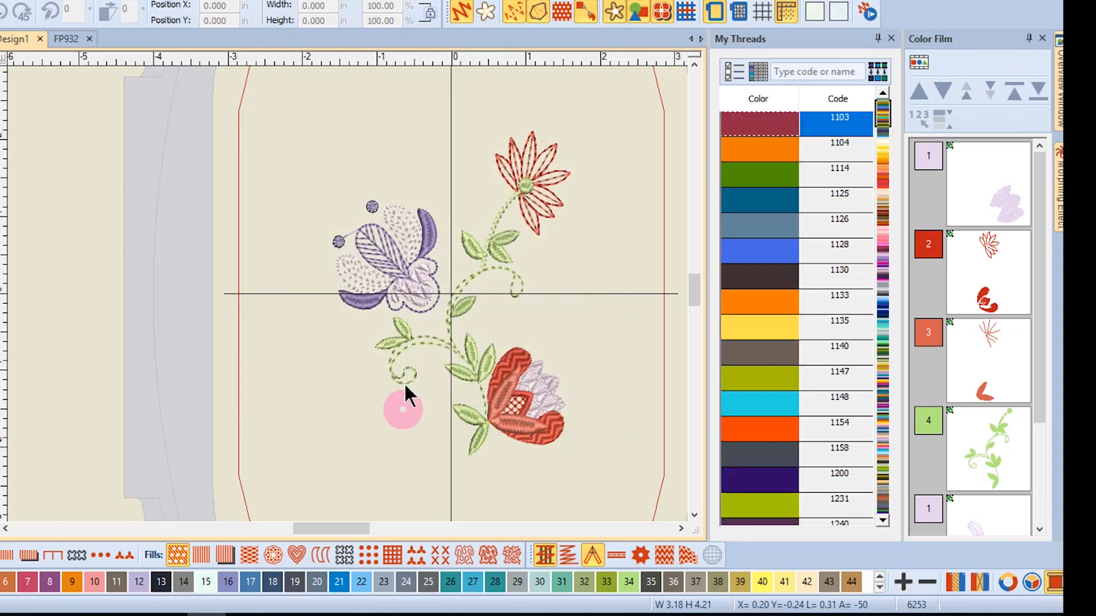
Reopen the Thread Charts selection and close it without changes
click(879, 72)
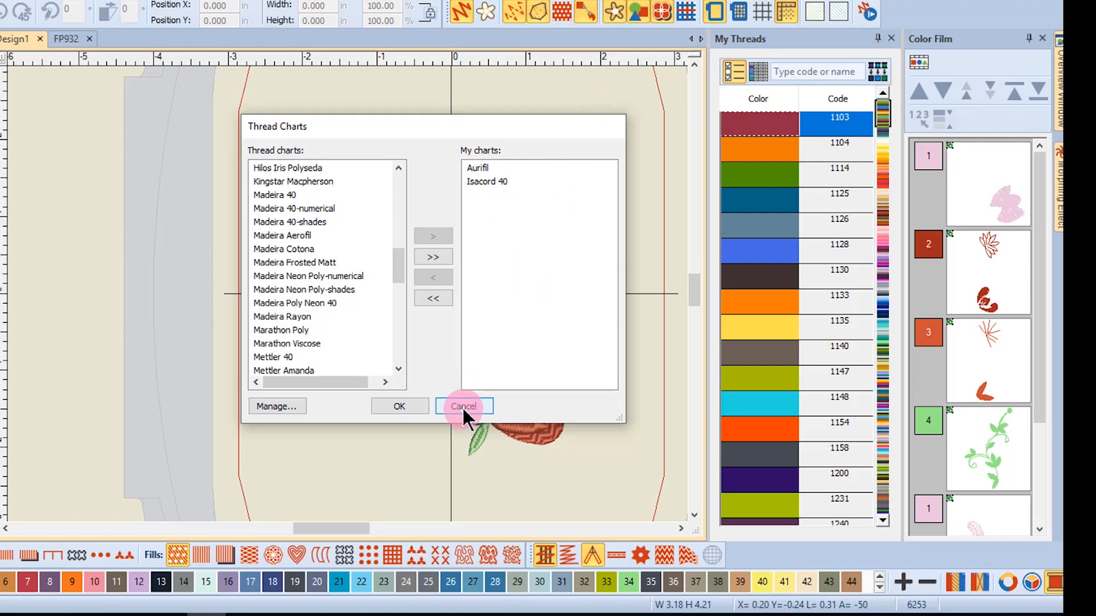
click(464, 406)
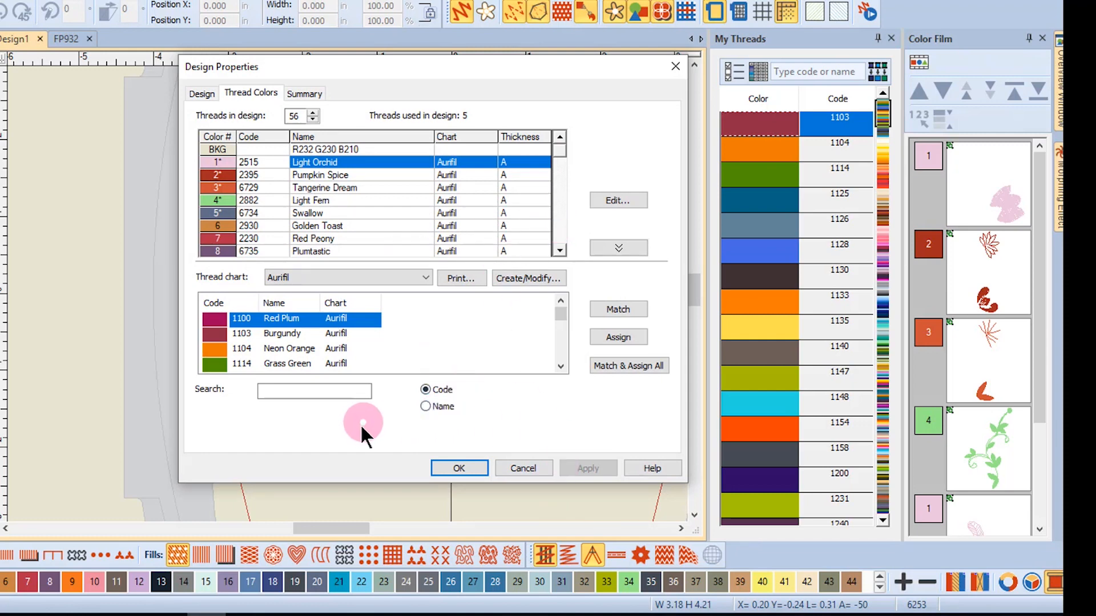
mouse_move(336, 447)
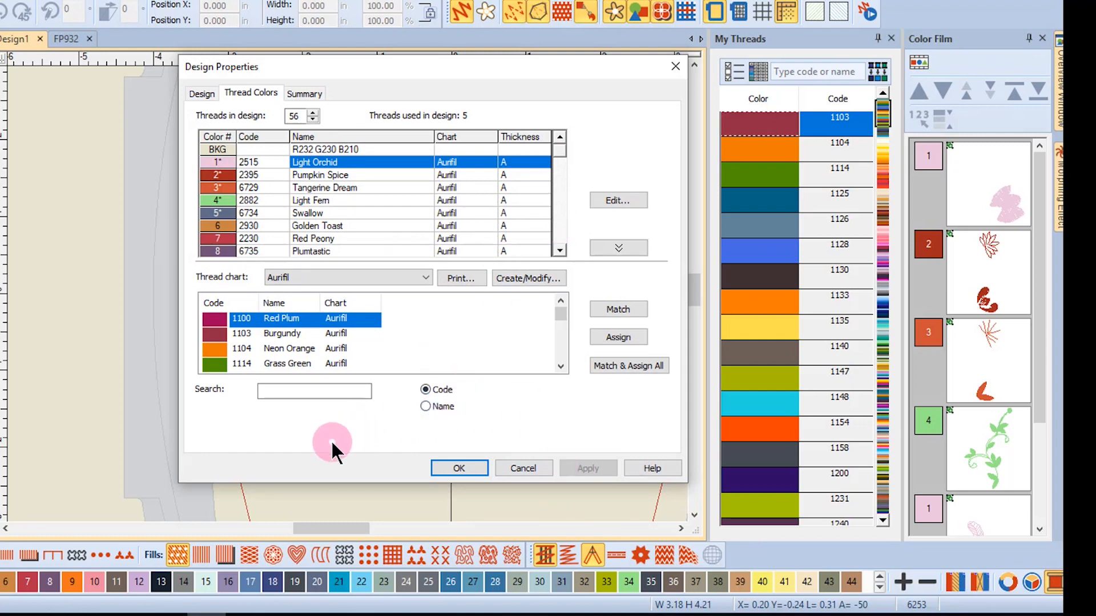
Reassign thread 2 (Pumpkin Spice) to its Madeira Poly Neon 40 match, 1639 Cinnabar
click(320, 175)
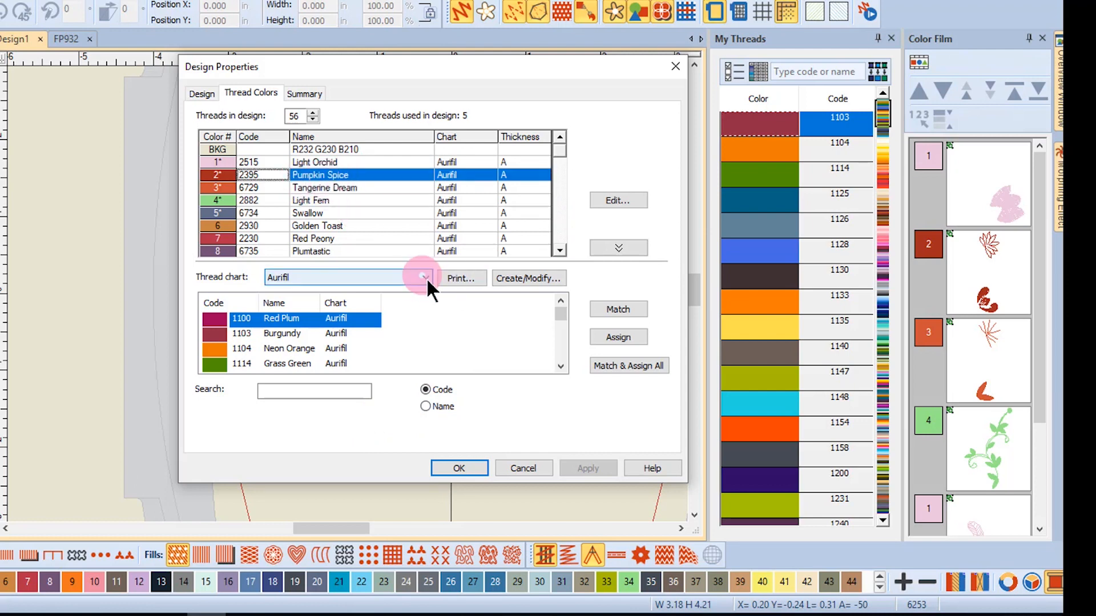
click(423, 277)
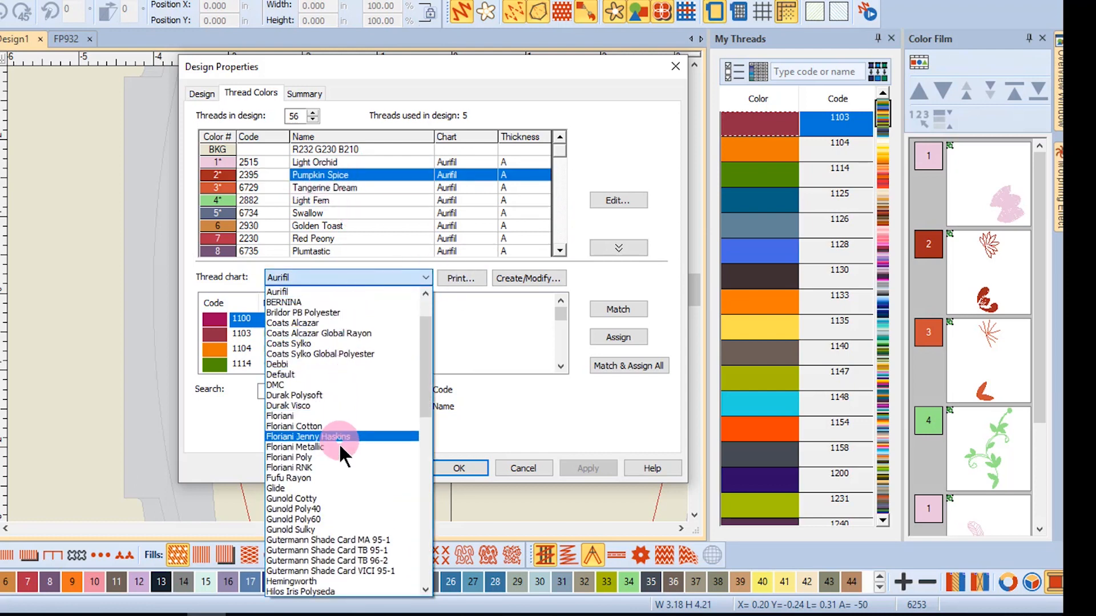
scroll(down, 3)
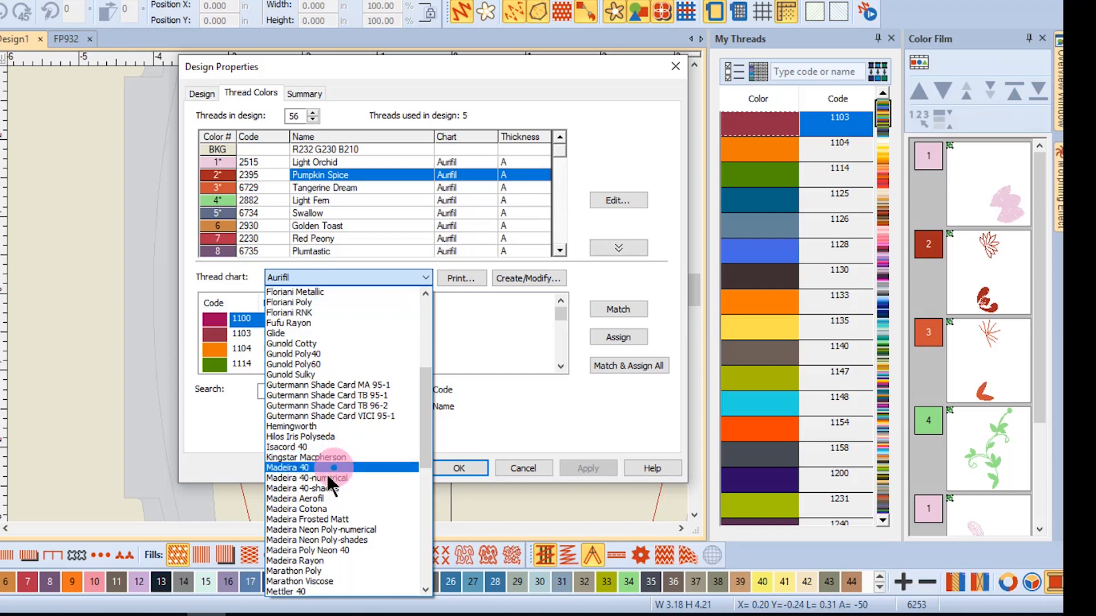
mouse_move(329, 561)
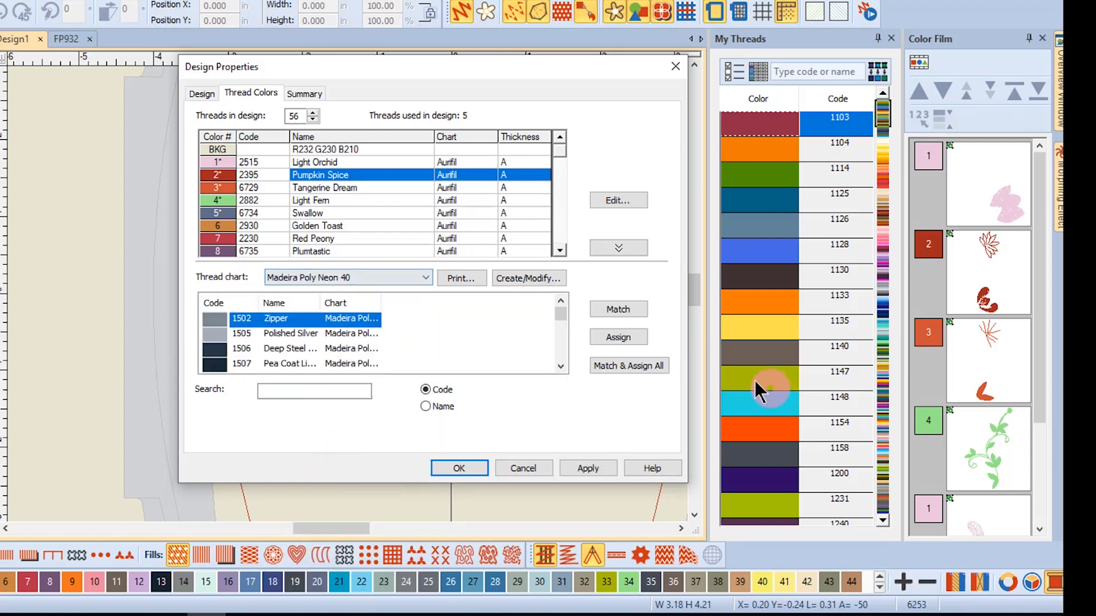
click(617, 309)
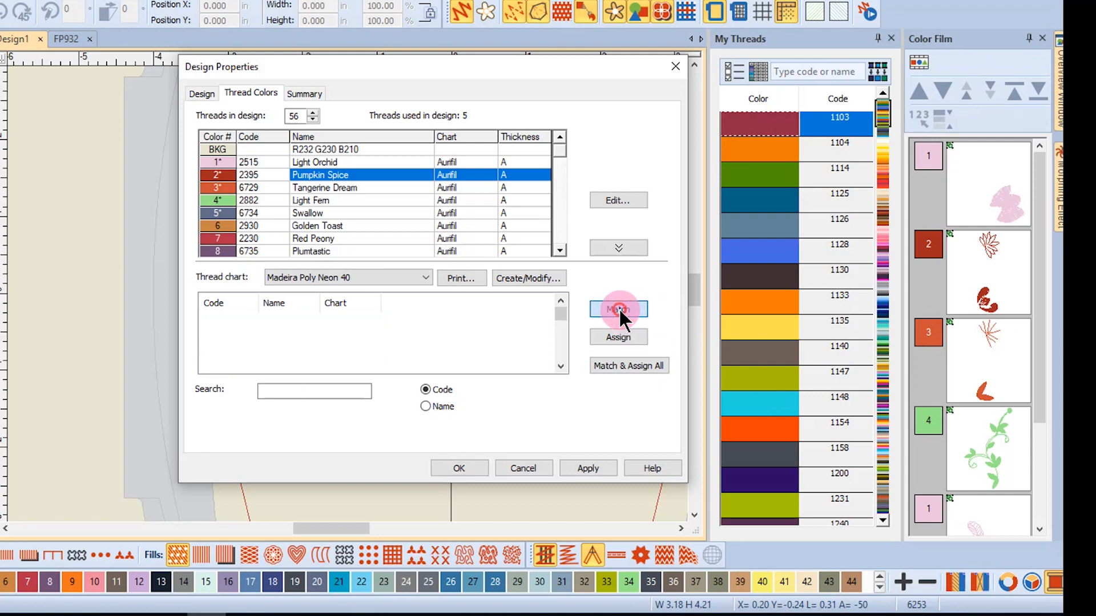
click(617, 310)
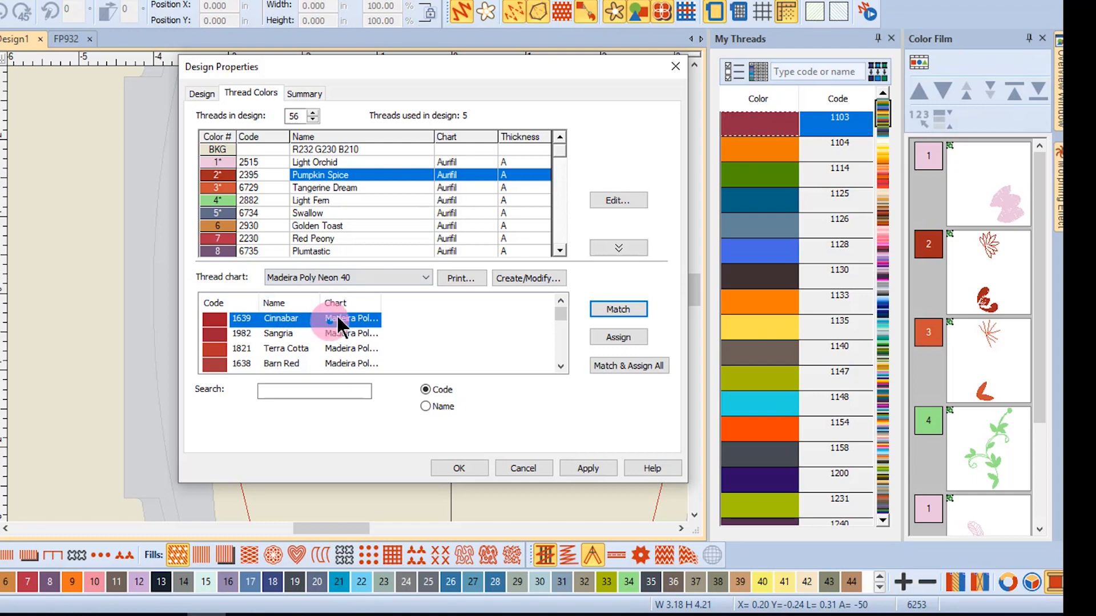
click(618, 337)
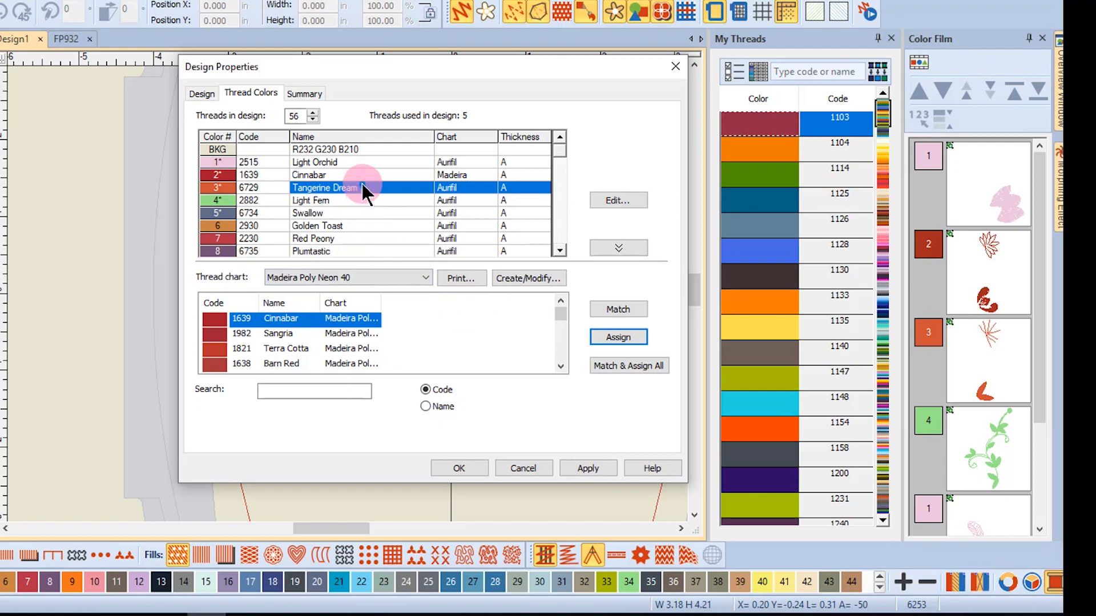
mouse_move(464, 195)
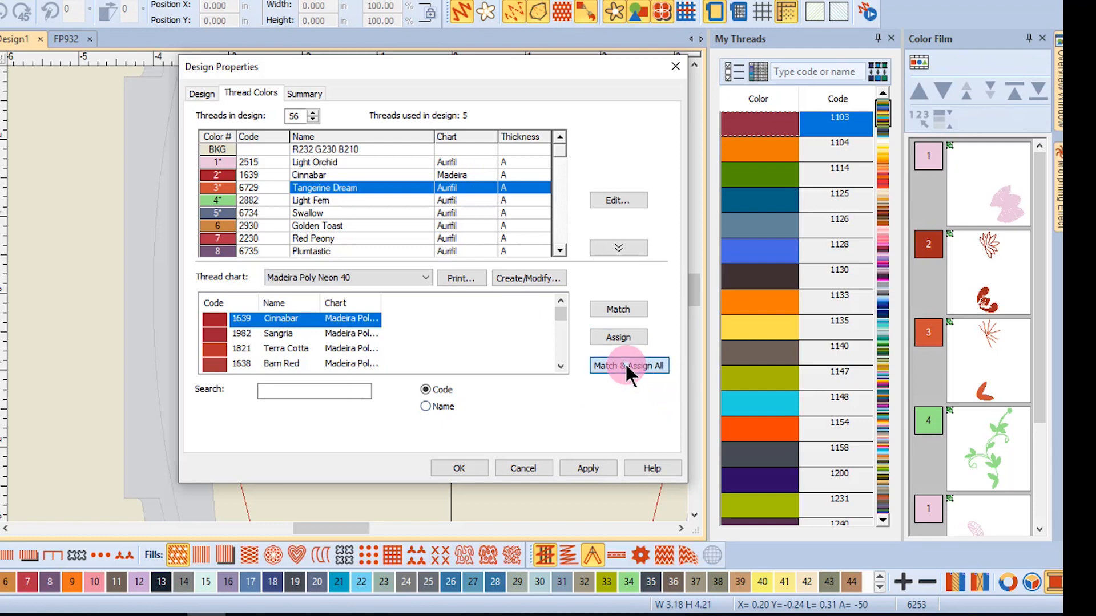
Match & Assign All design threads to Madeira colours, then close Design Properties
click(627, 366)
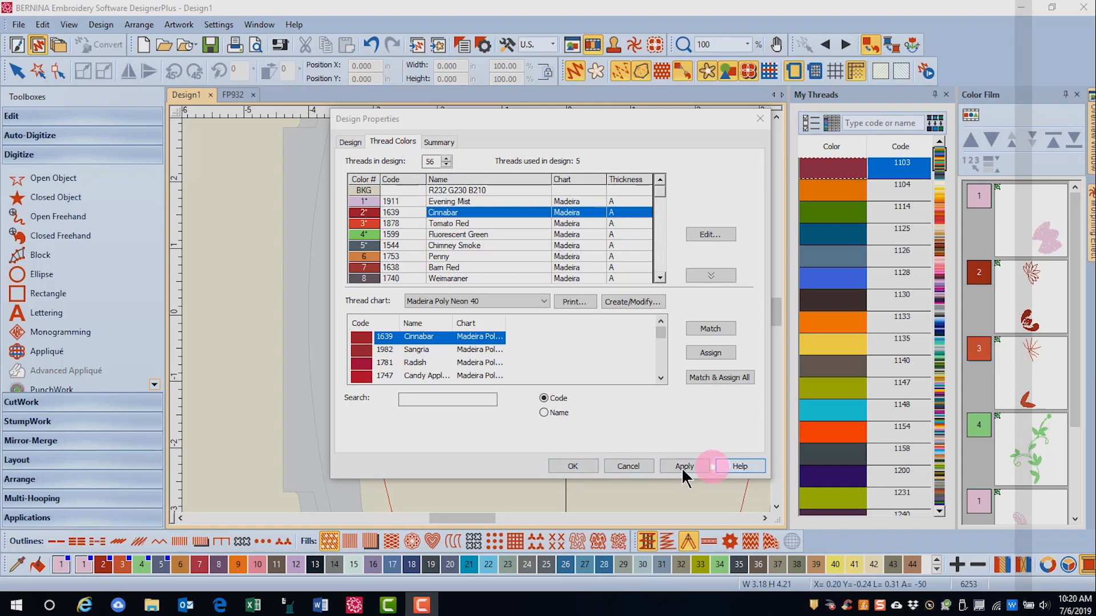
mouse_move(626, 466)
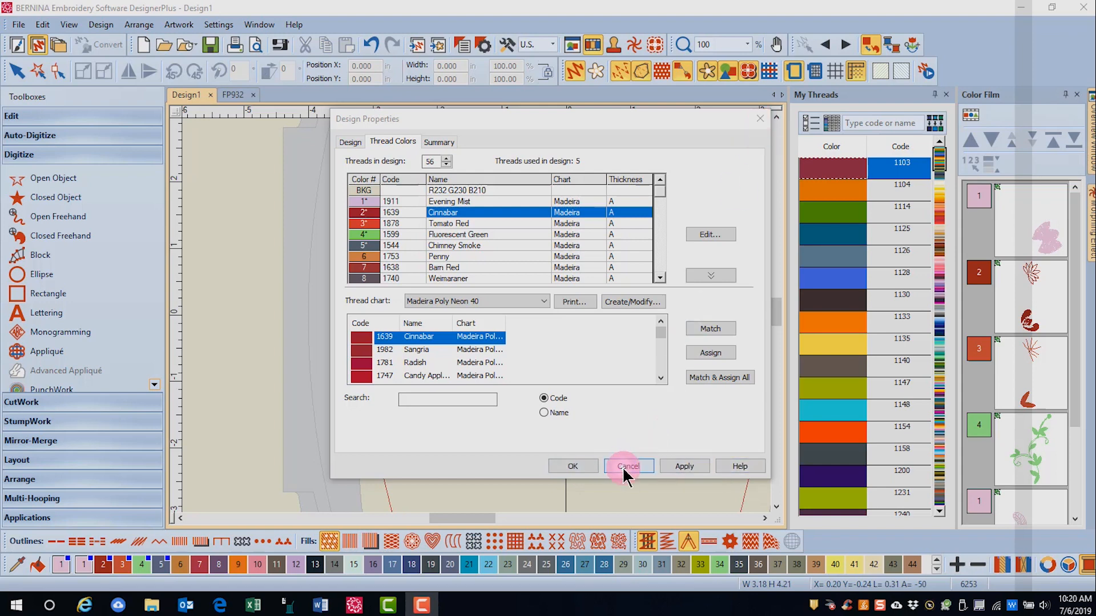
click(628, 466)
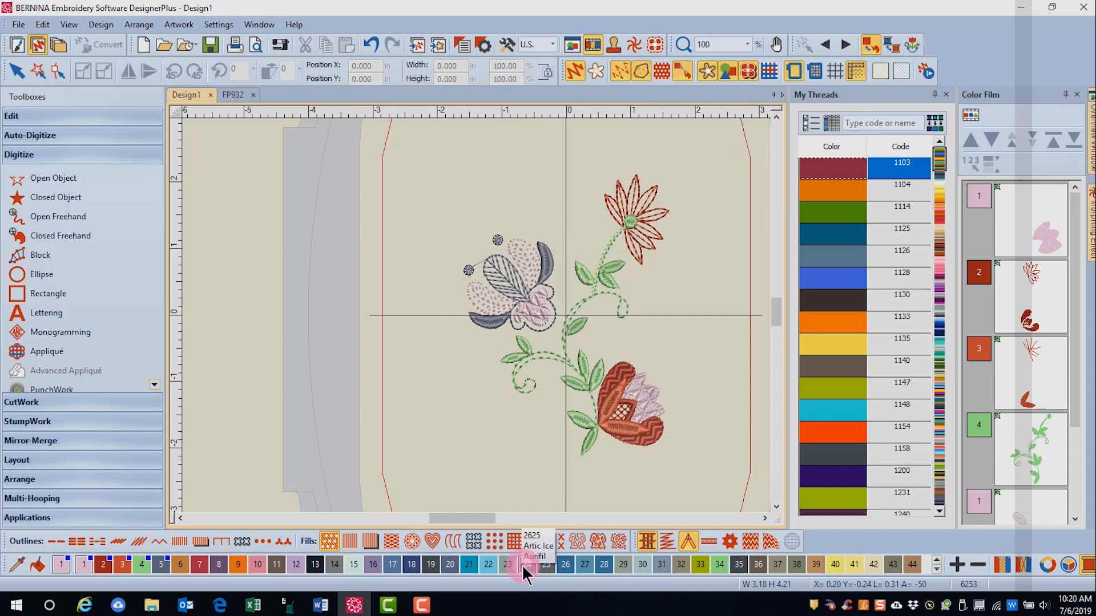